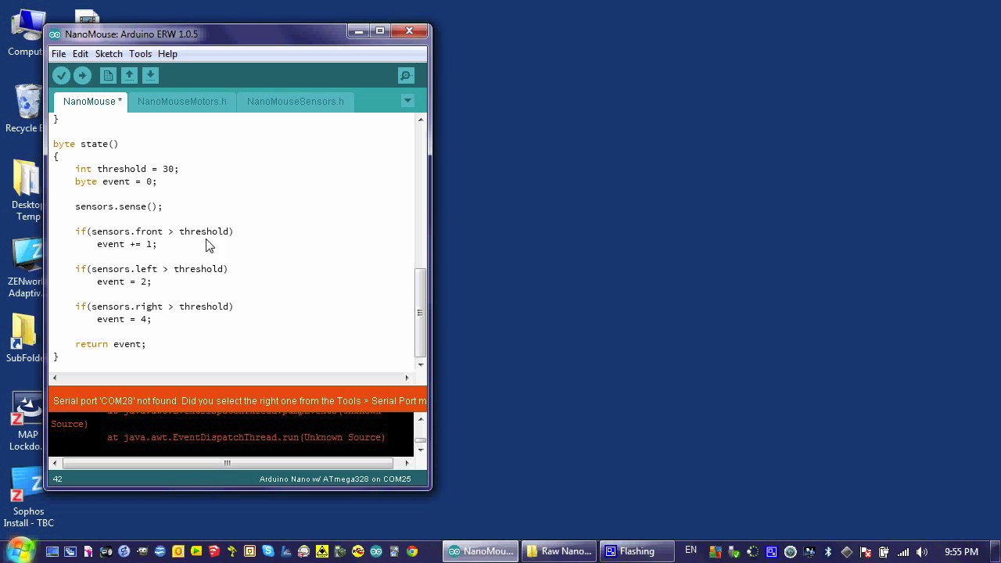
mouse_move(150, 258)
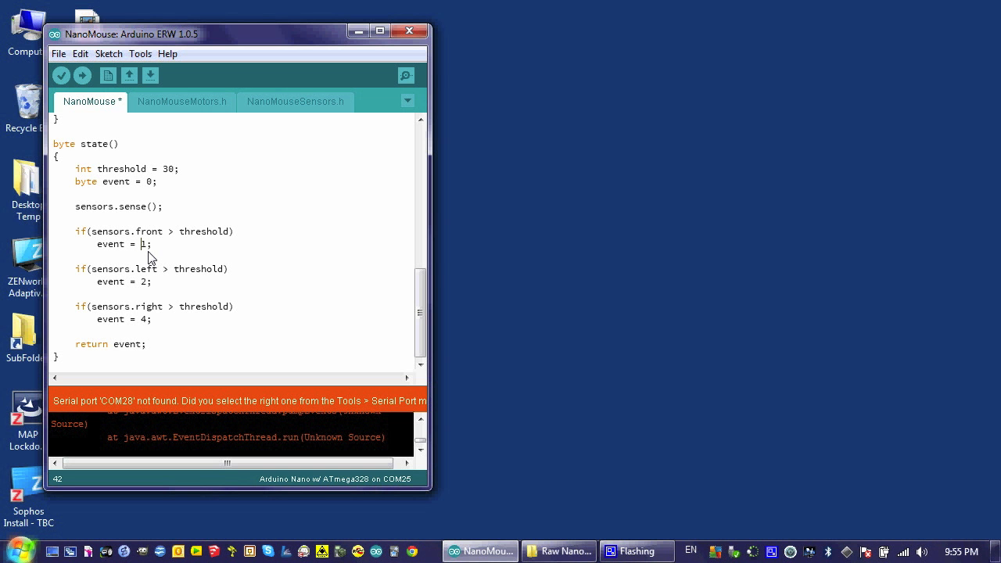
text(event)
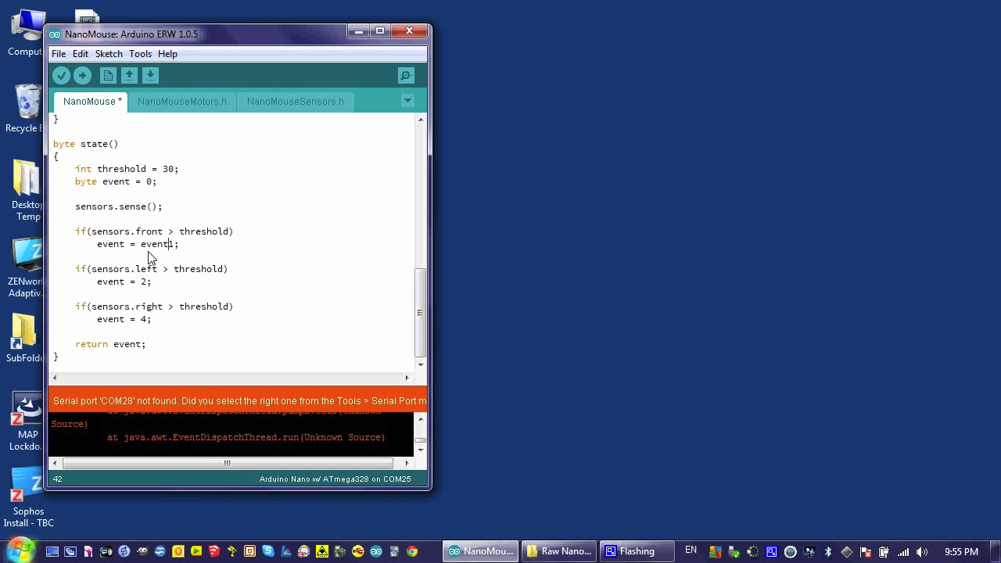
text(+)
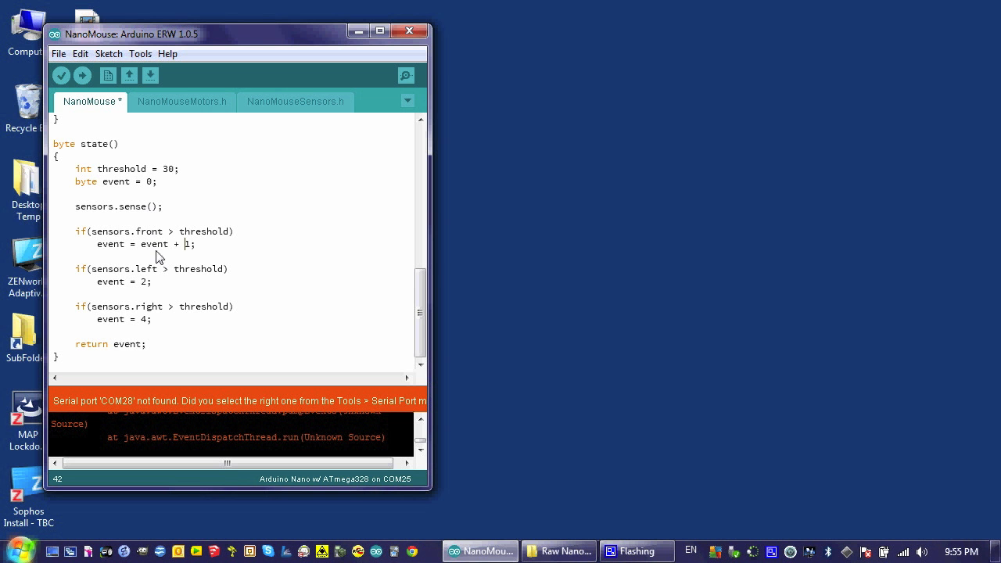
mouse_move(197, 249)
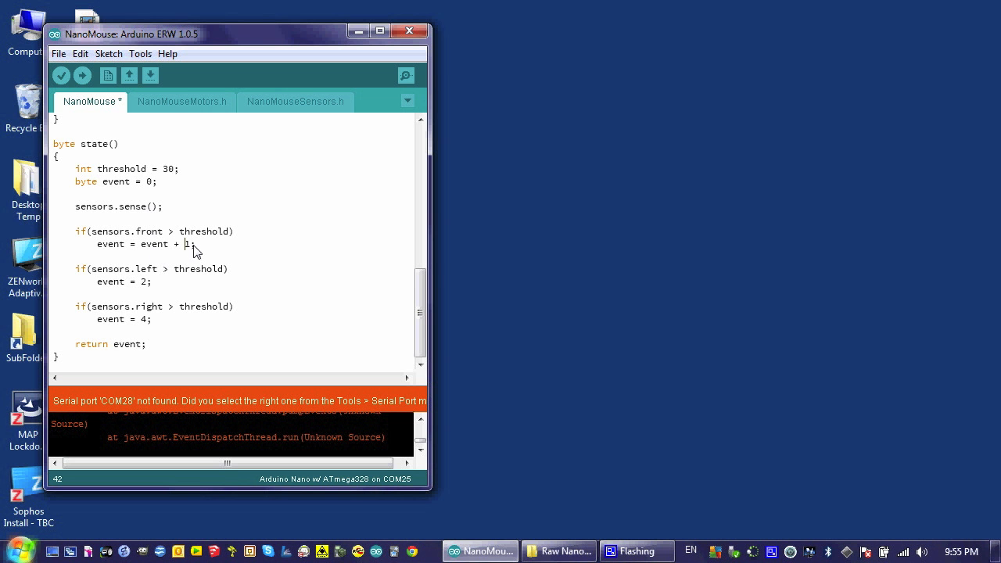
mouse_move(117, 250)
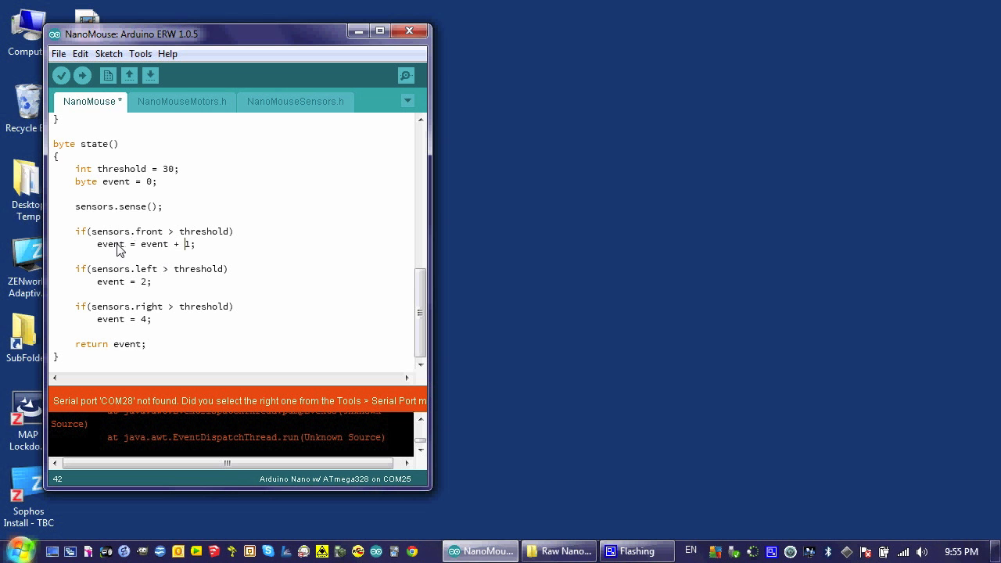
mouse_move(100, 249)
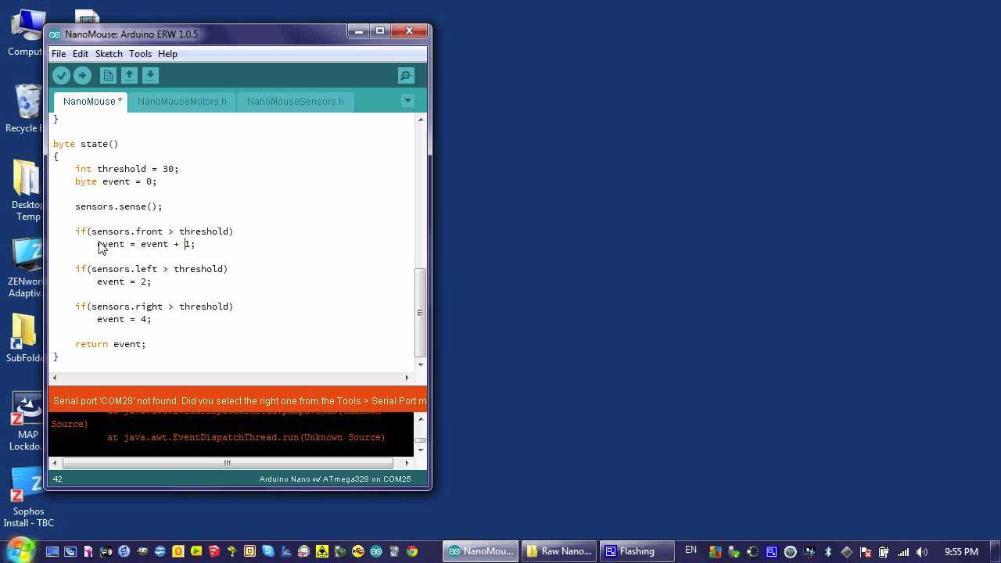
mouse_move(123, 263)
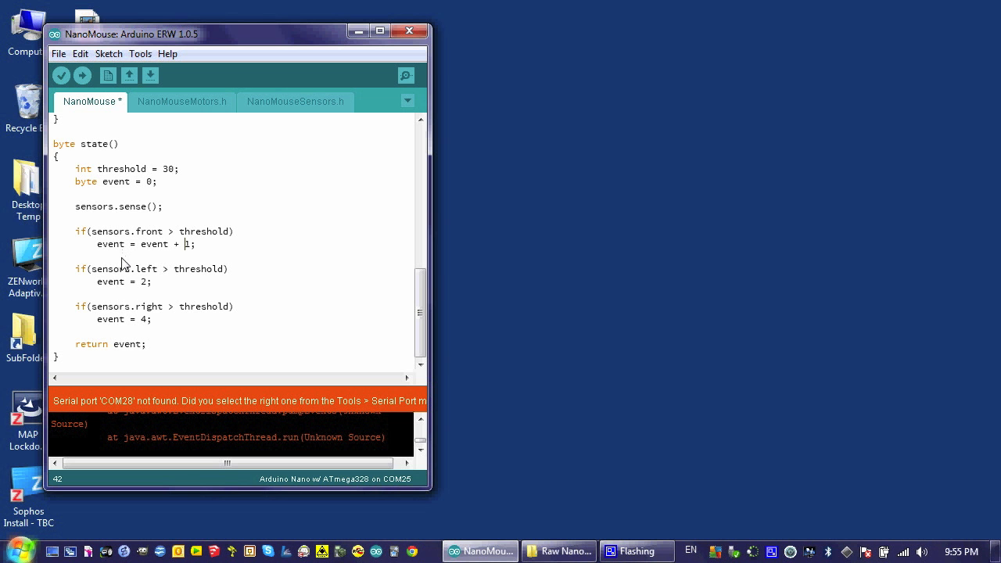
mouse_move(119, 291)
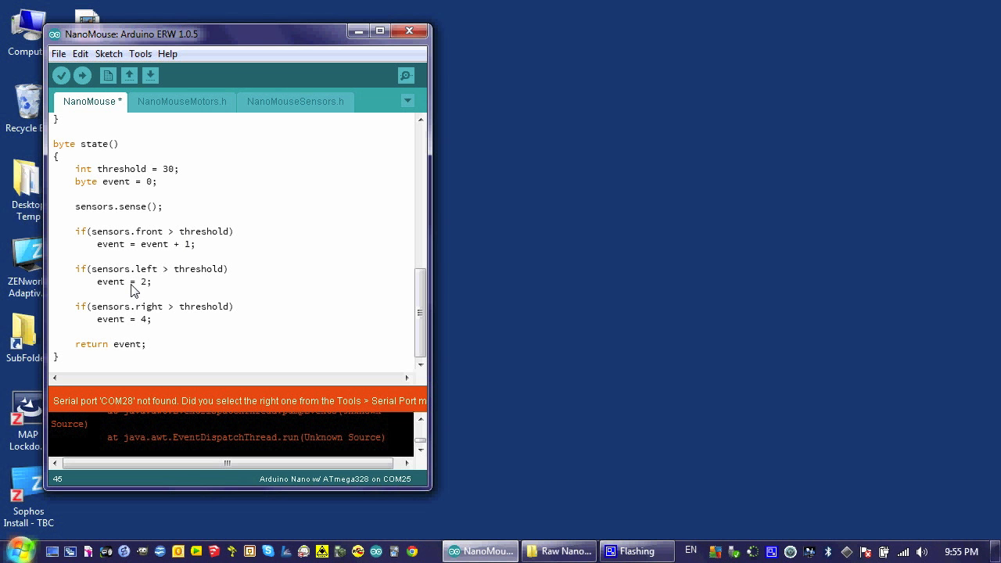
text(+)
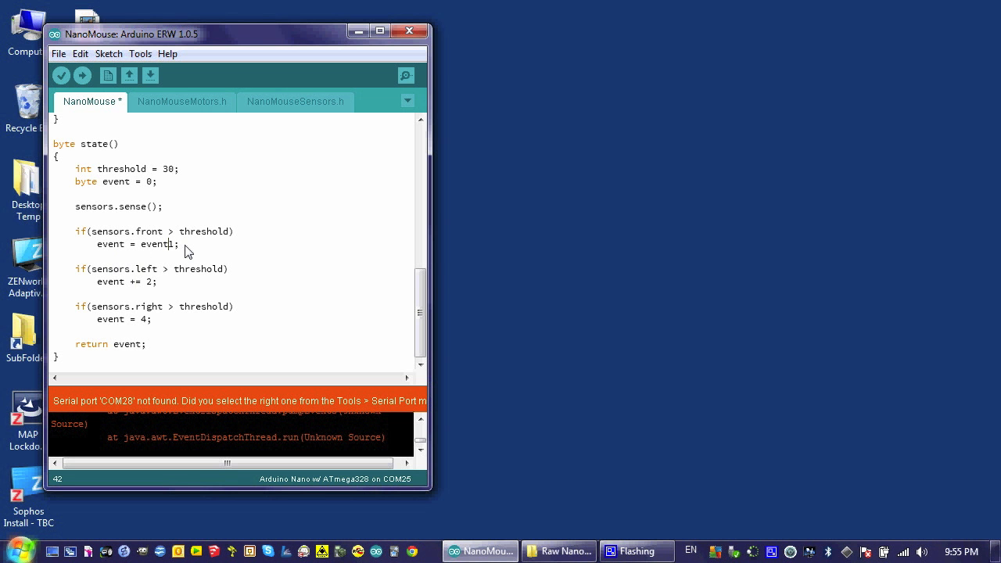
text(1)
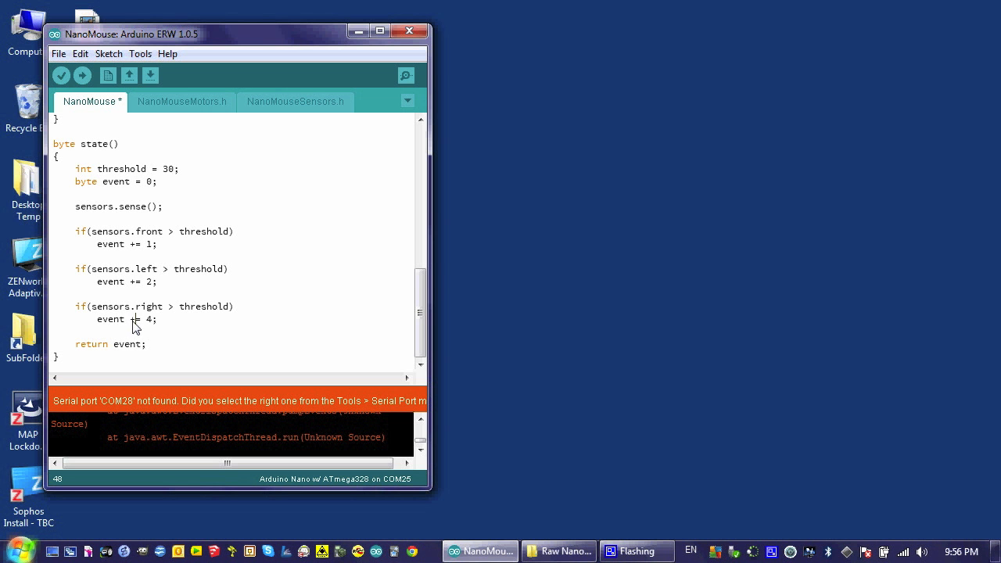
mouse_move(162, 248)
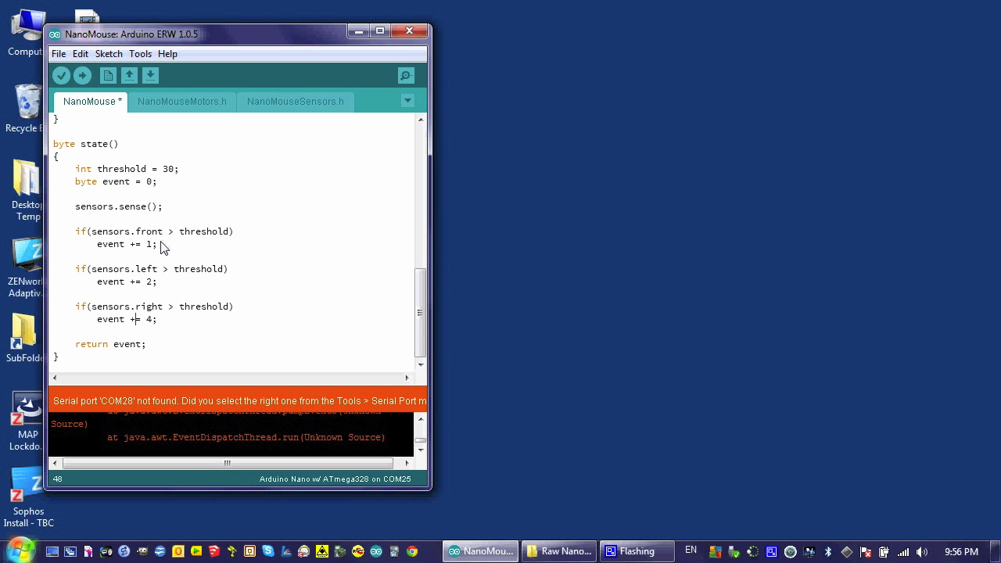
mouse_move(155, 249)
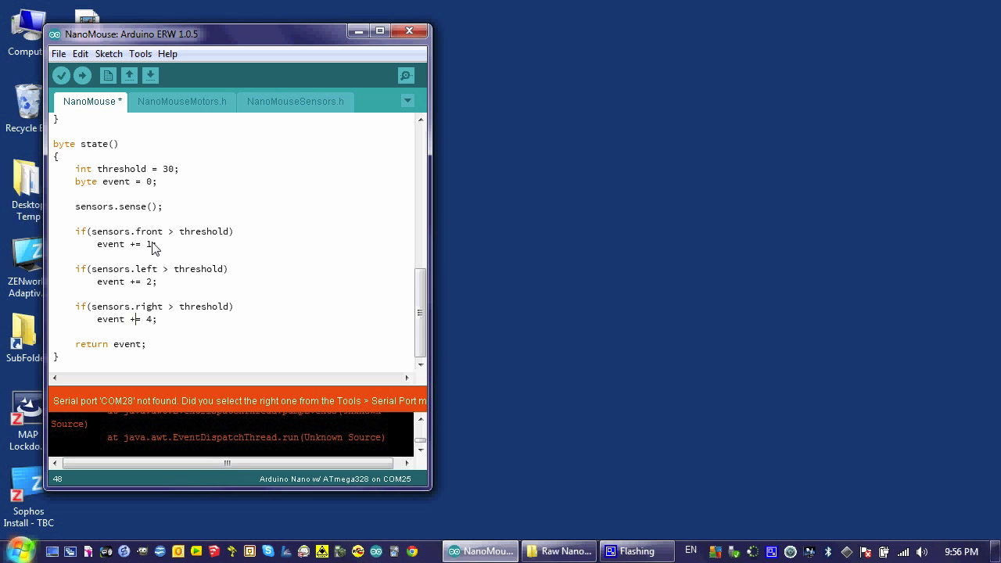
mouse_move(154, 269)
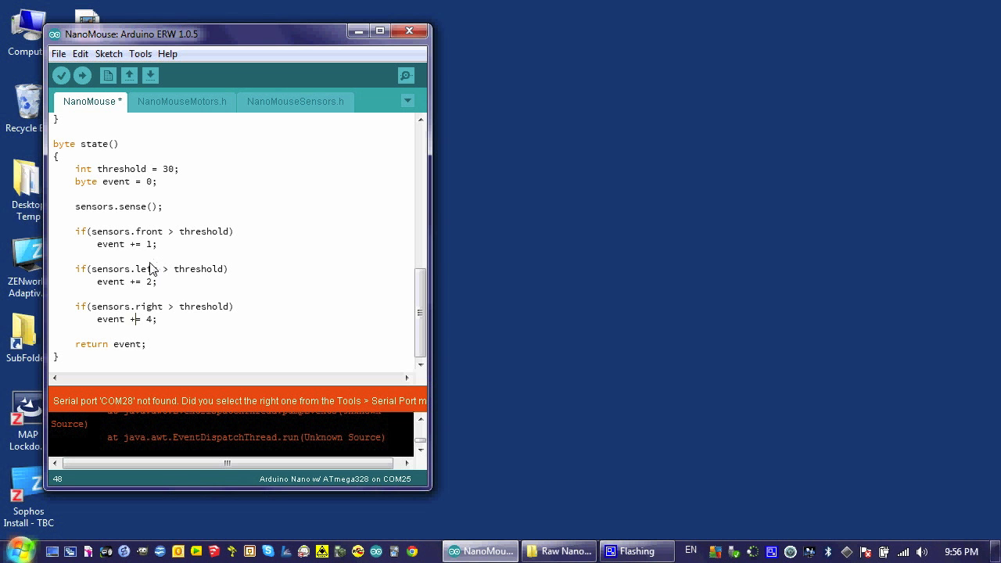
mouse_move(157, 292)
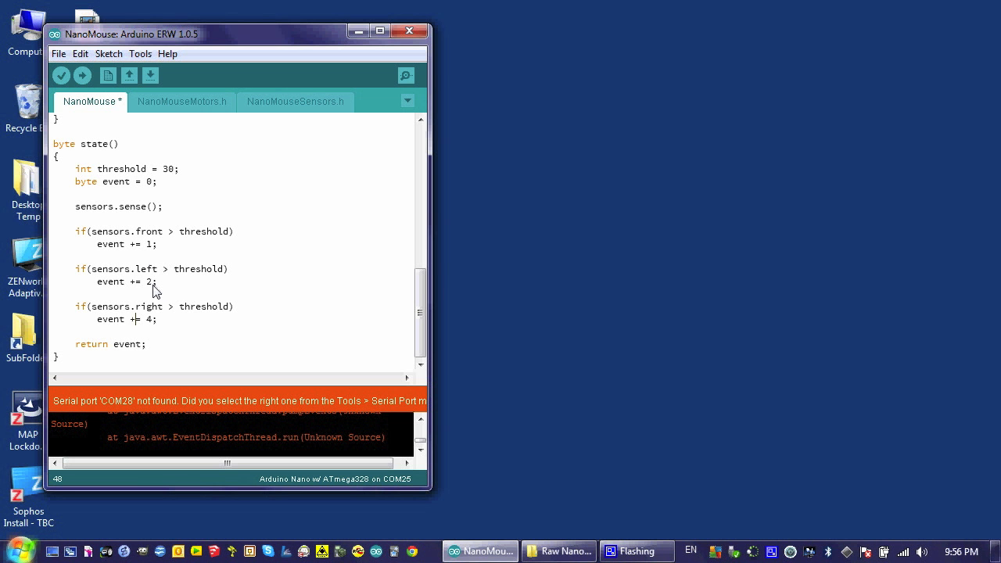
mouse_move(153, 285)
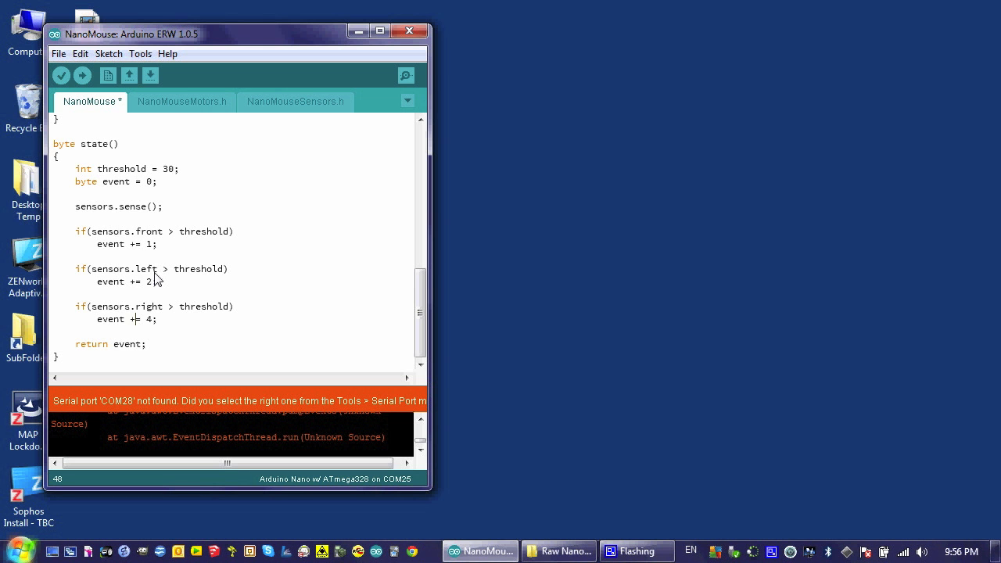
mouse_move(157, 265)
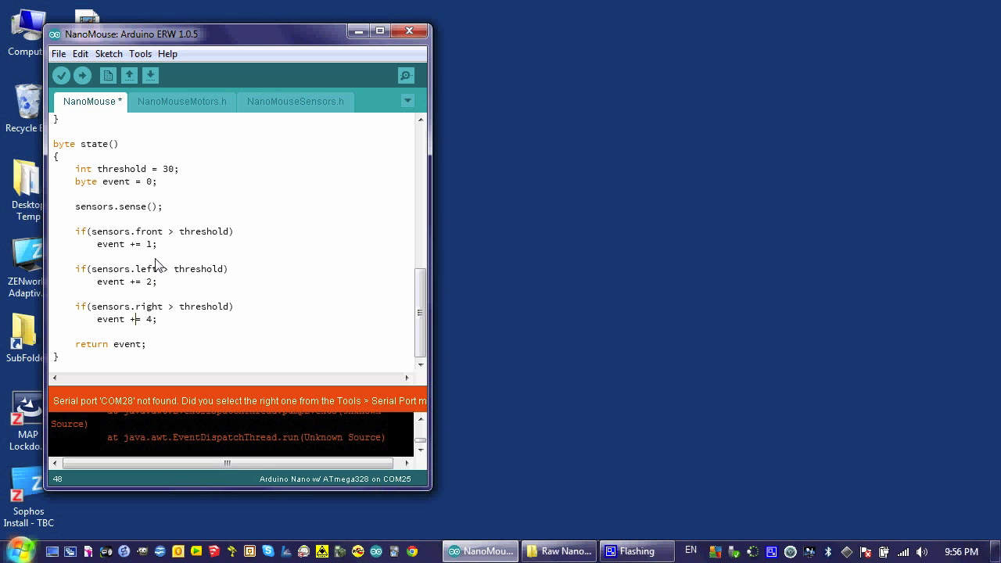
mouse_move(153, 322)
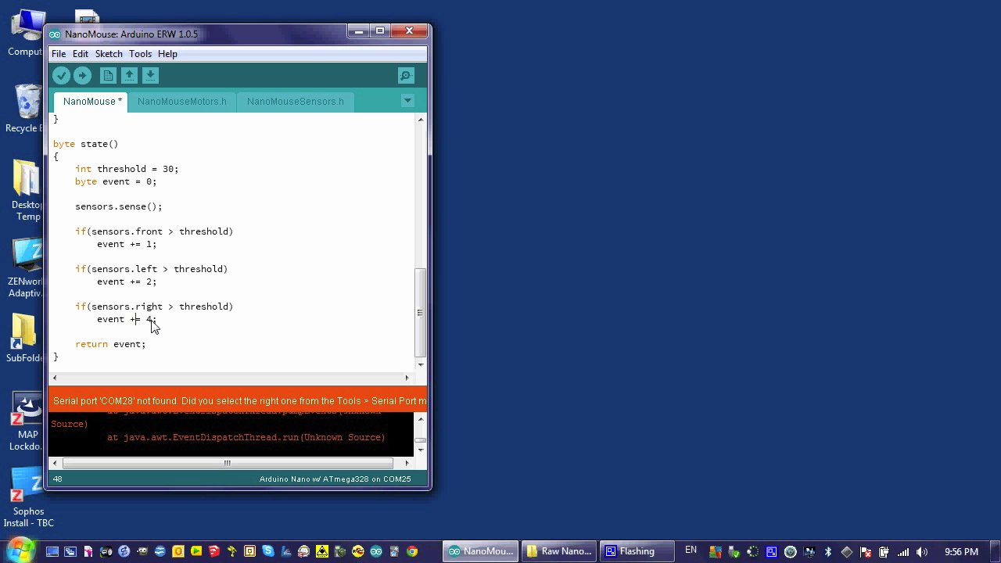
mouse_move(154, 316)
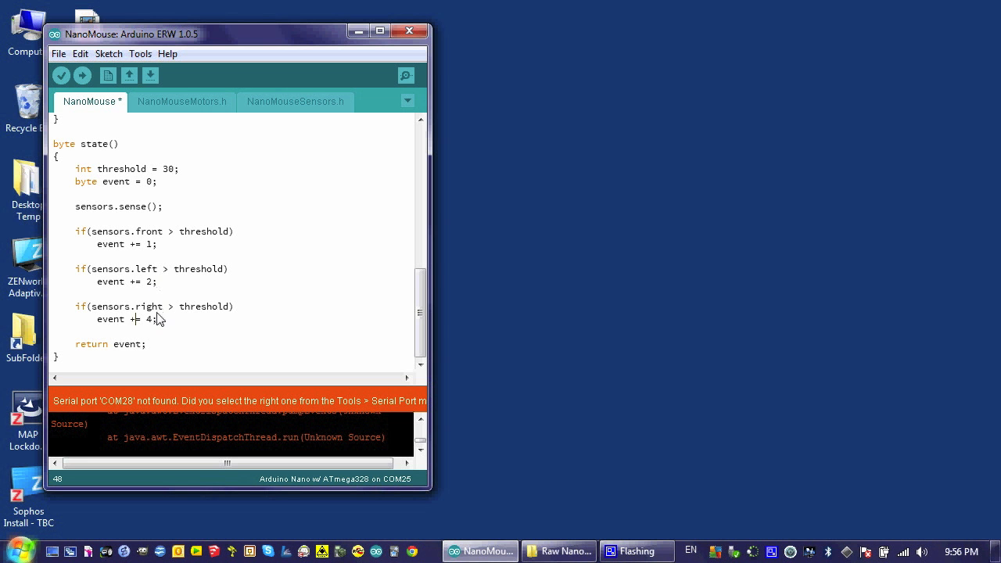
mouse_move(153, 324)
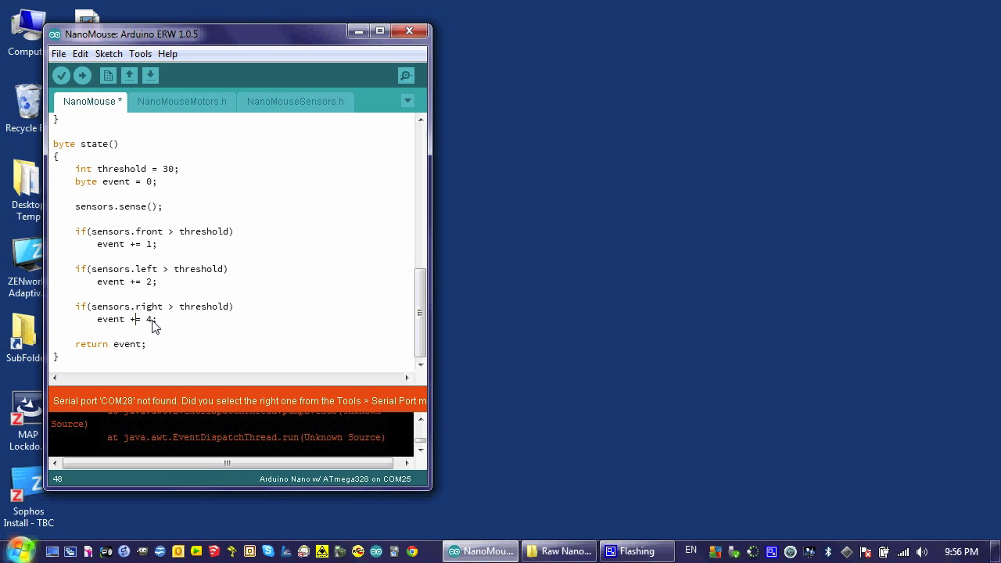
mouse_move(153, 284)
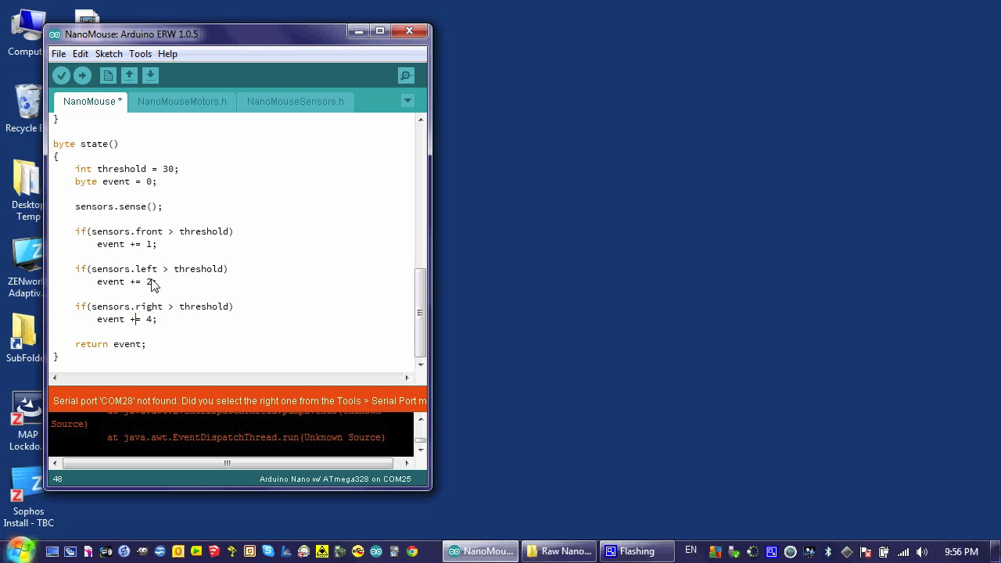
mouse_move(157, 322)
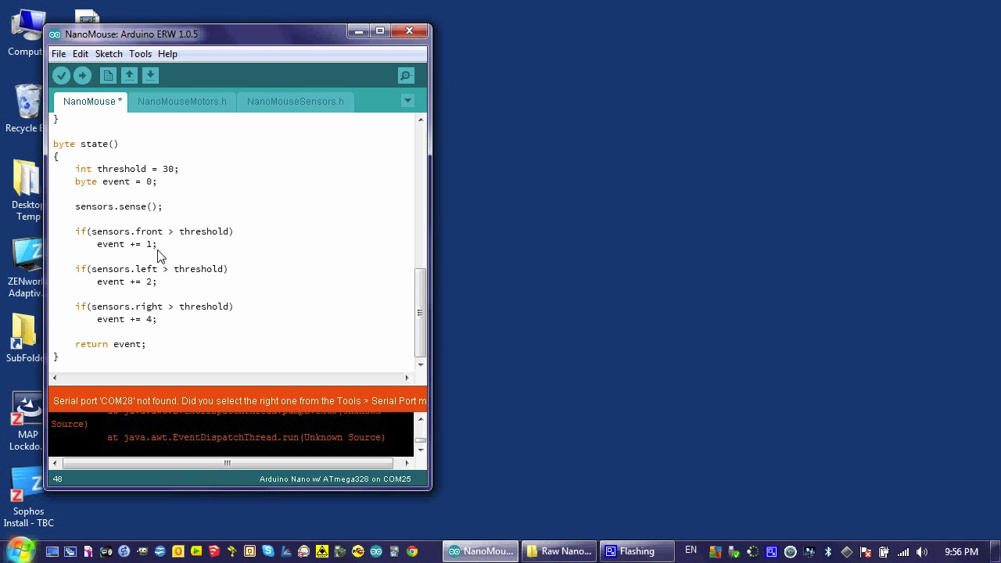
mouse_move(162, 316)
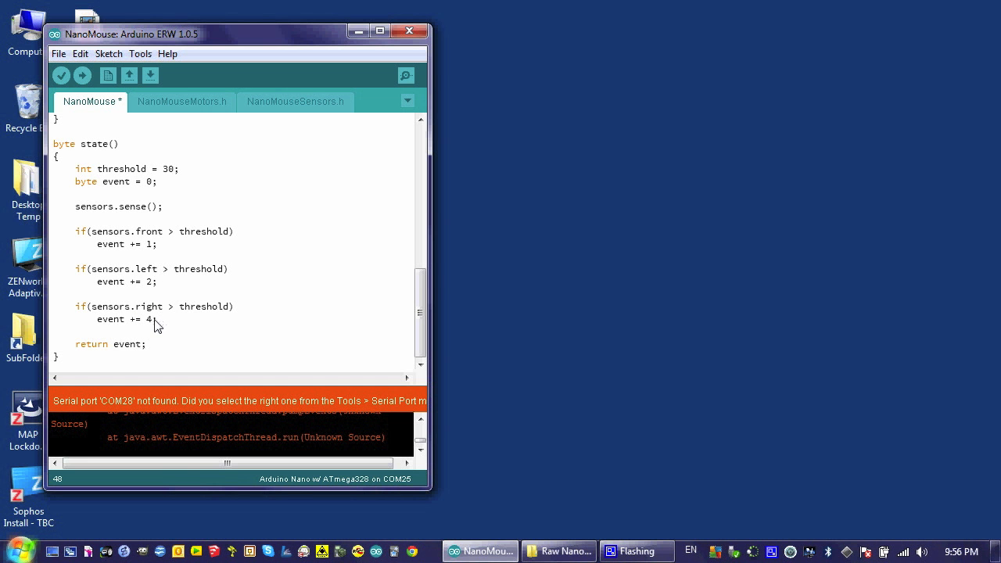
mouse_move(160, 264)
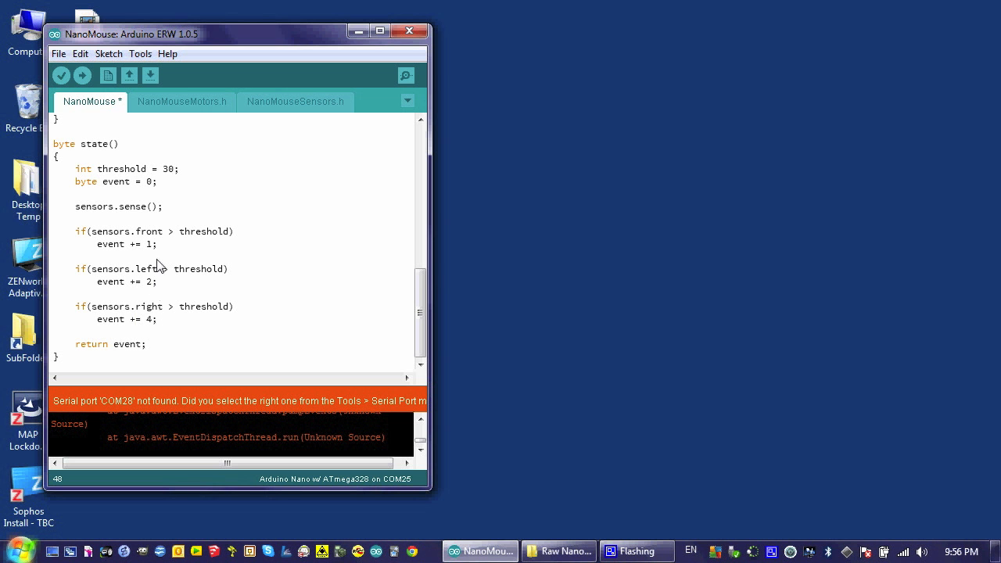
mouse_move(155, 251)
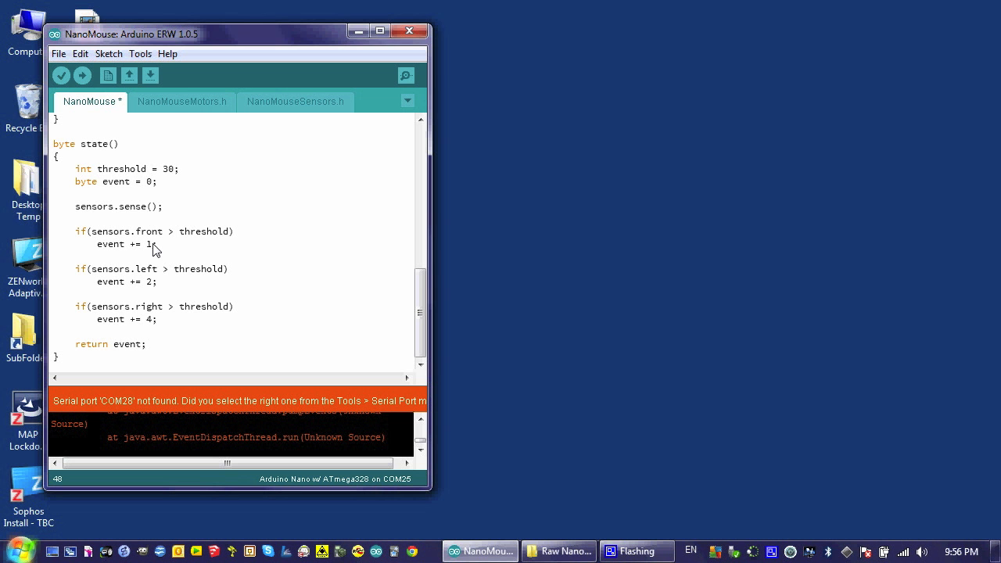
mouse_move(159, 324)
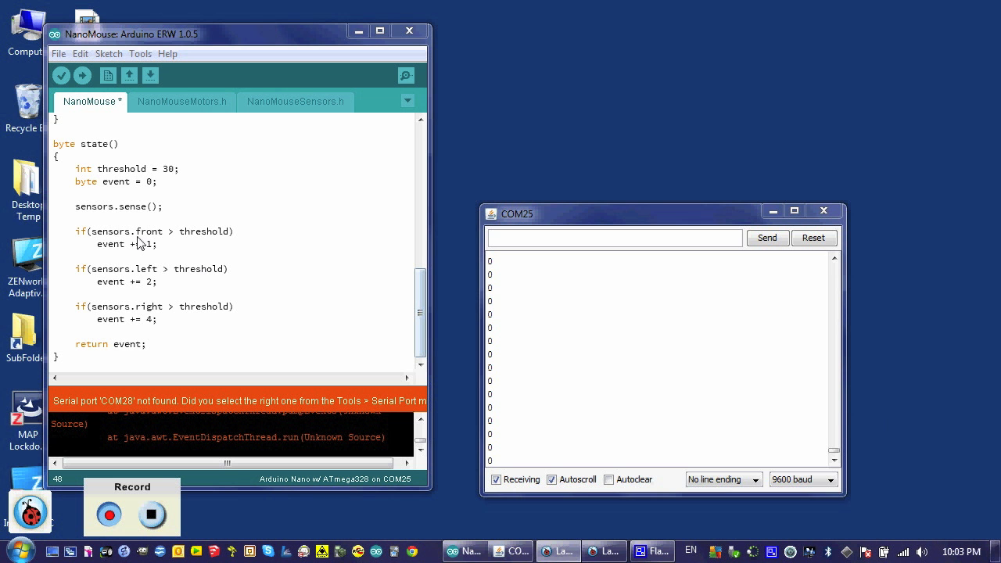
mouse_move(241, 306)
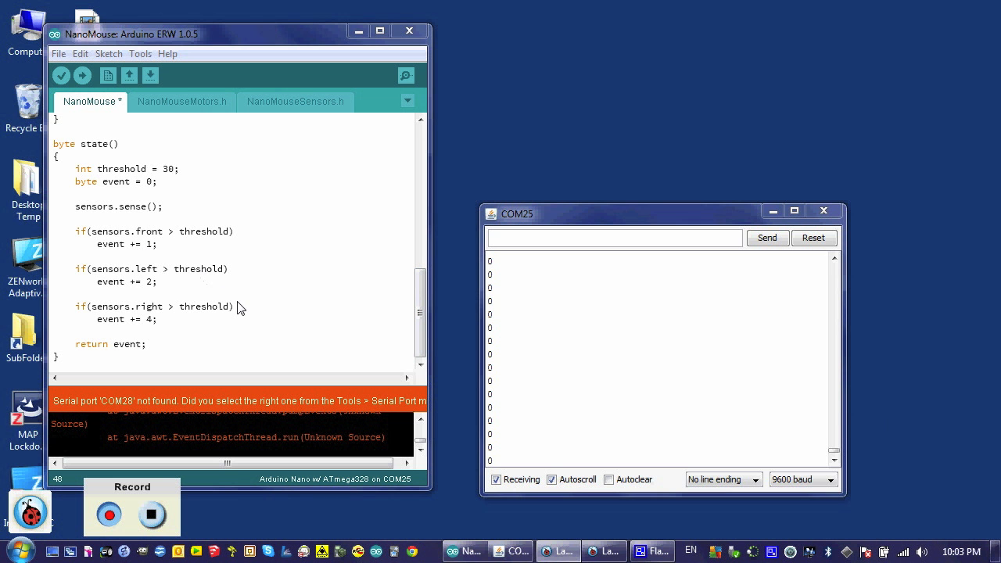
mouse_move(269, 311)
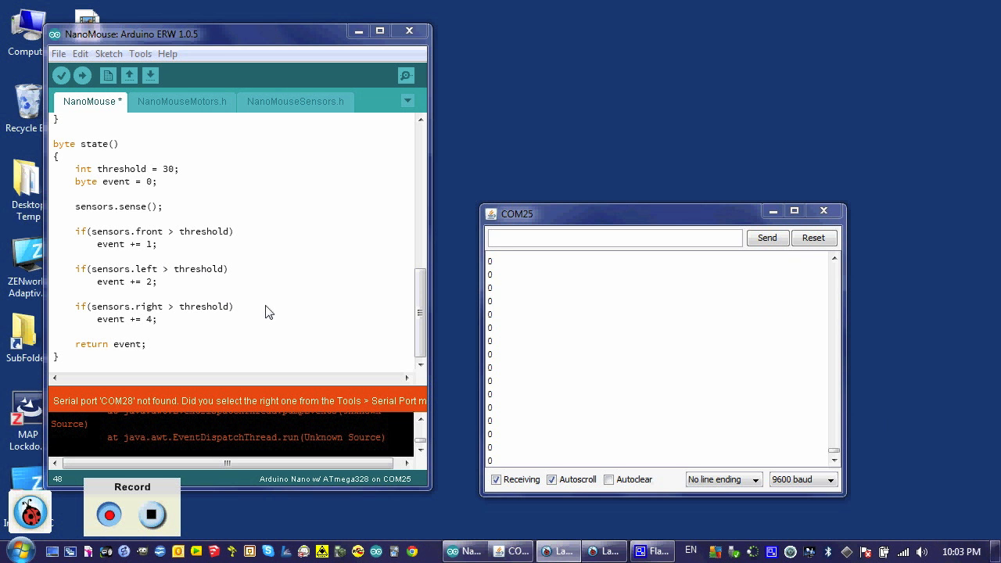